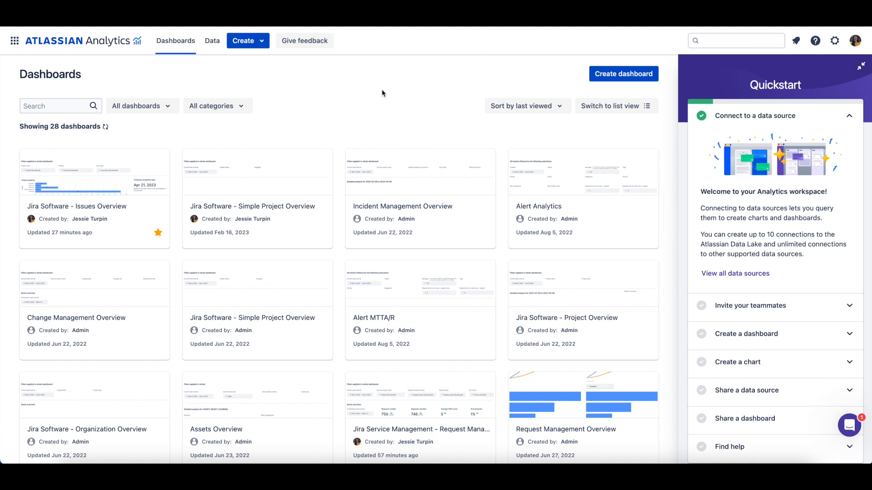
mouse_move(263, 46)
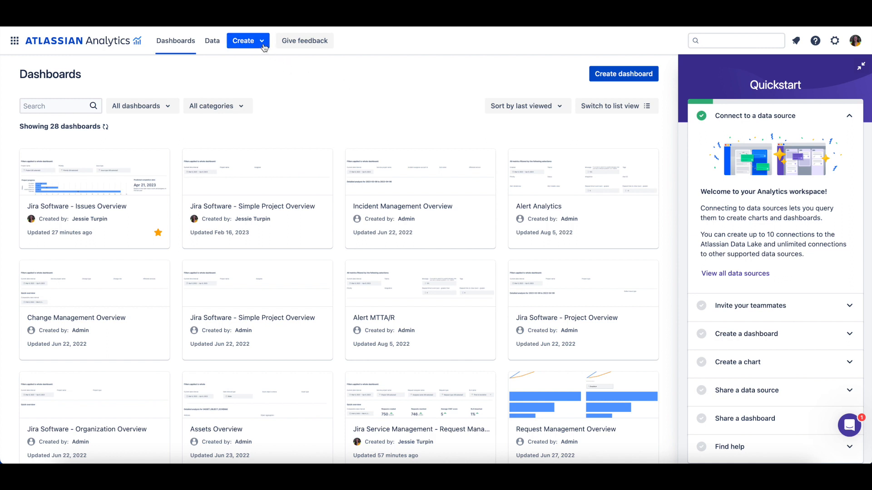
Step: Start a new dashboard and choose Use a template instead of a blank dashboard
left_click(247, 40)
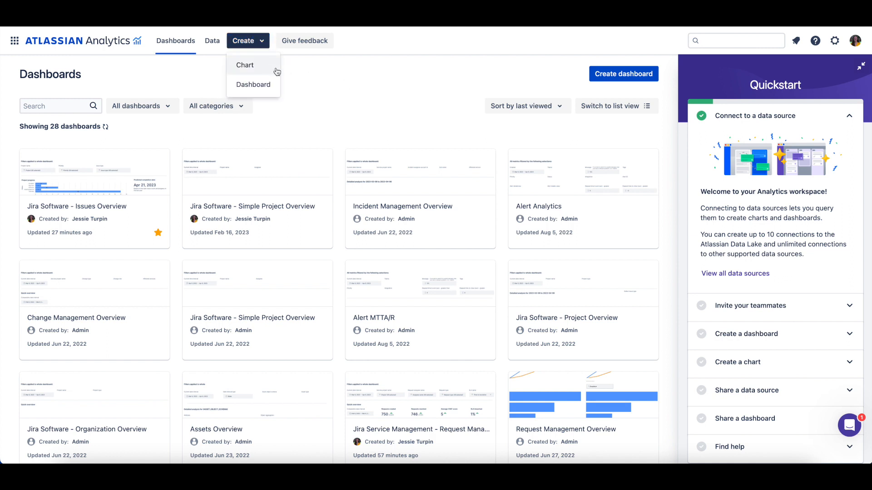
mouse_move(276, 88)
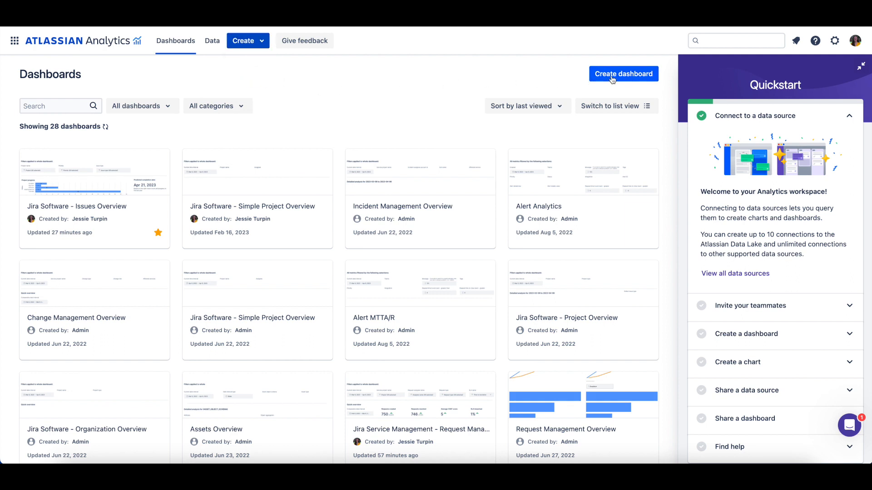
left_click(622, 74)
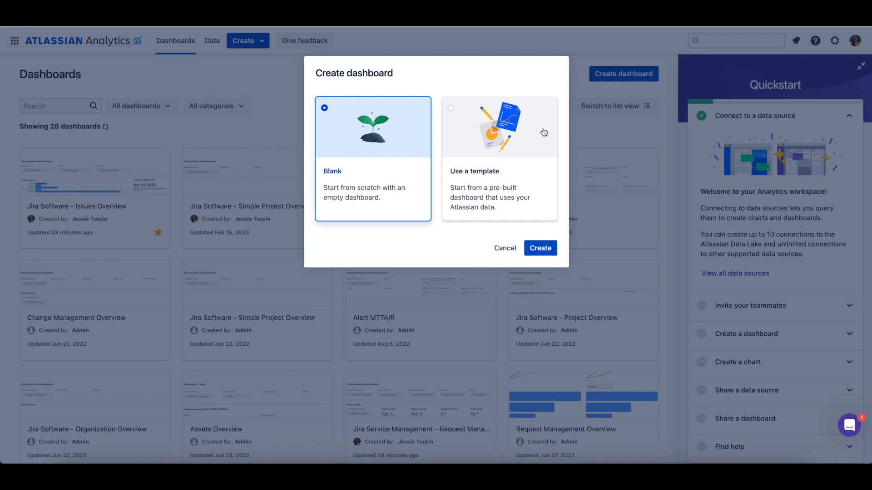
left_click(498, 158)
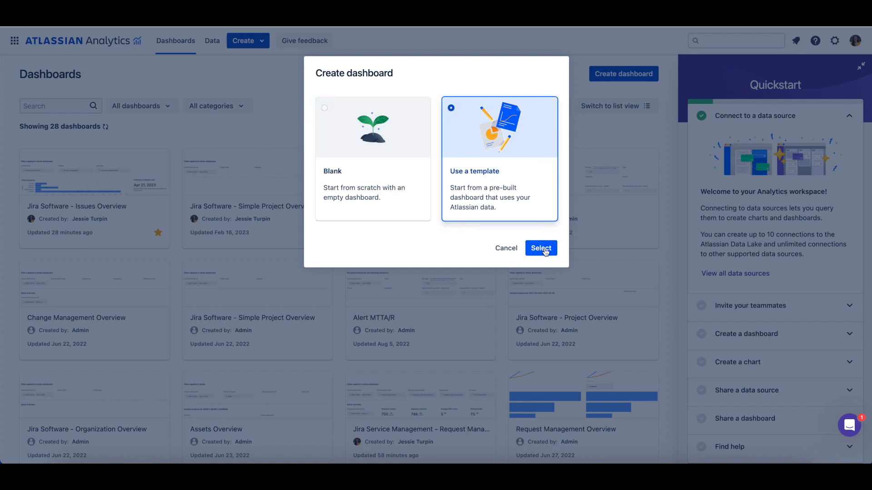
Step: Proceed to the template gallery with All Atlassian data as the data source
left_click(539, 247)
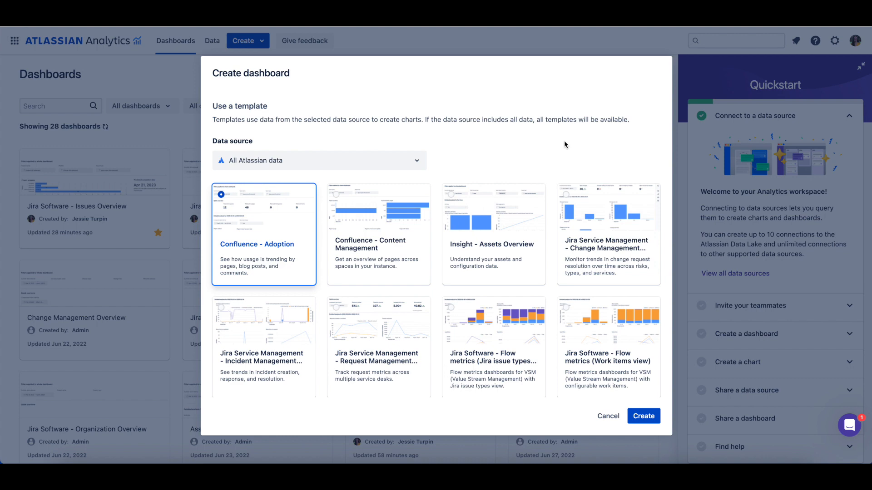
mouse_move(448, 162)
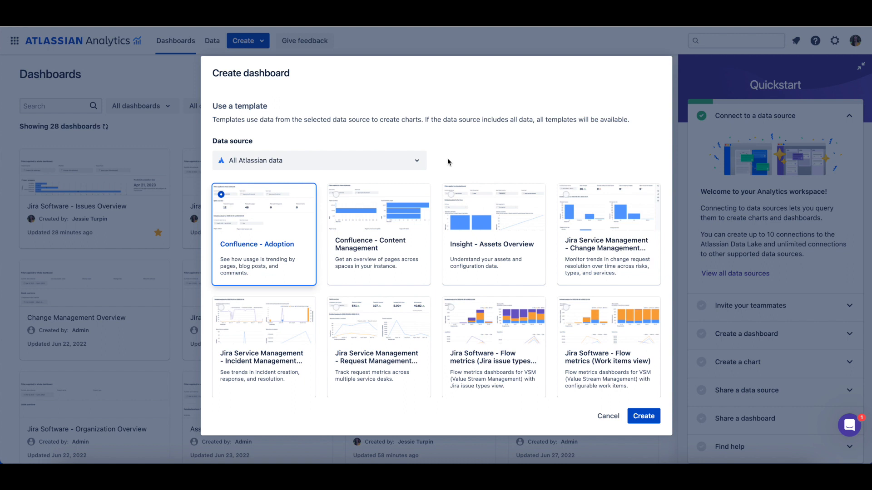
mouse_move(421, 161)
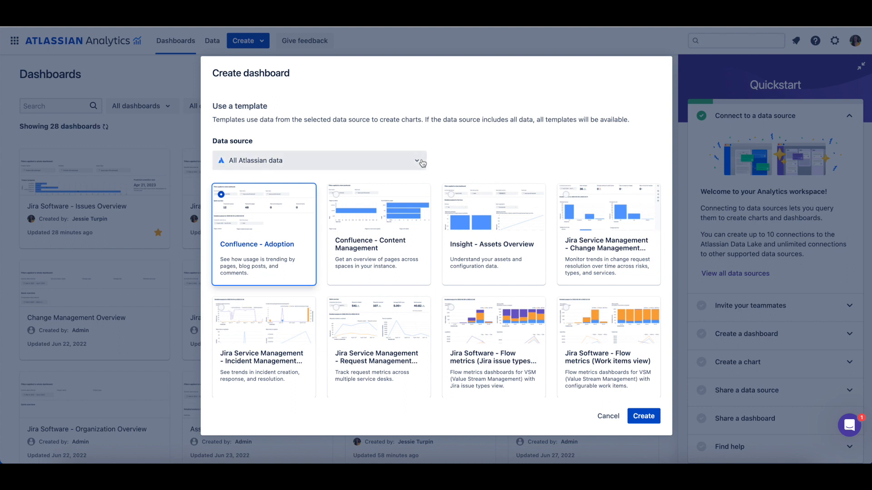
left_click(318, 161)
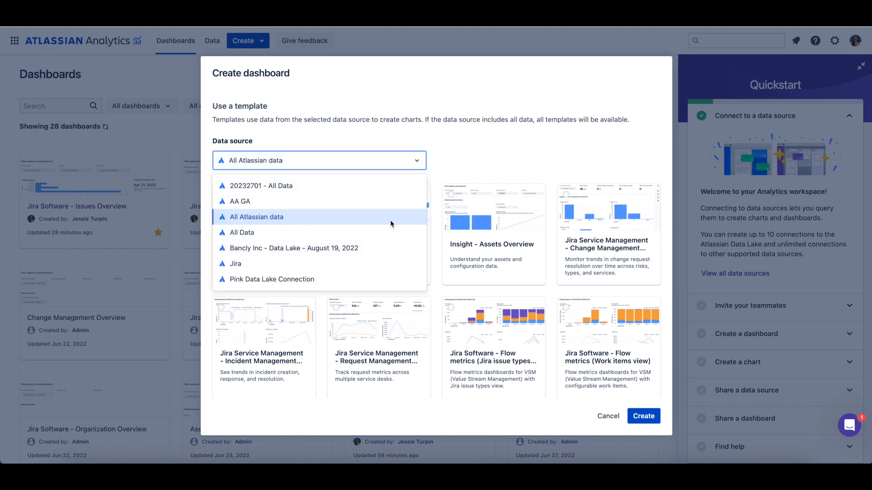
left_click(256, 217)
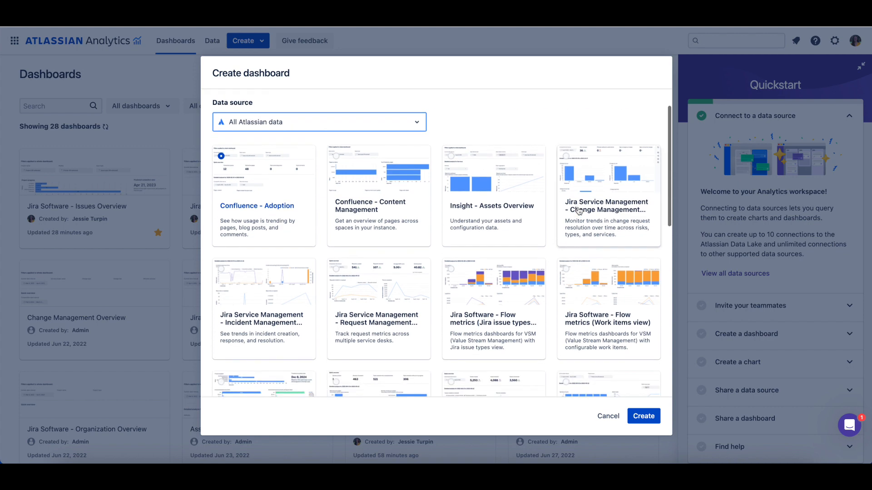
Step: Browse the gallery and select the Jira Service Management - Request Management Overview template
scroll("down", 3)
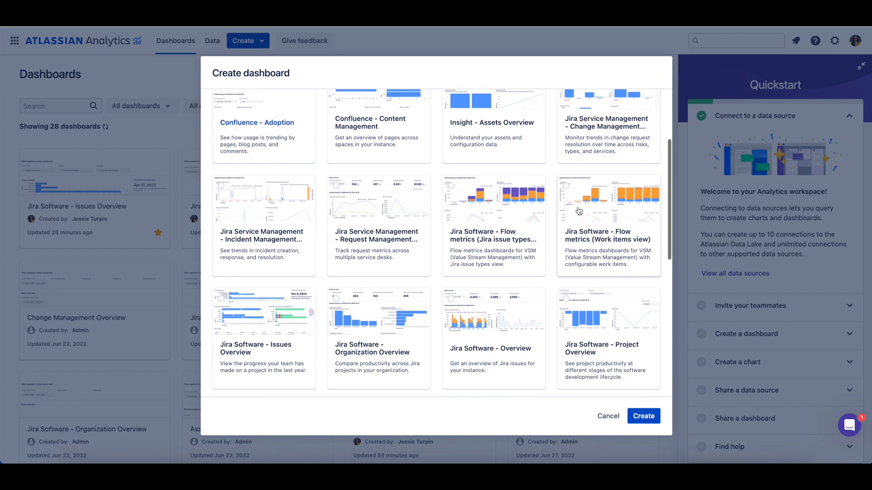
scroll("down", 3)
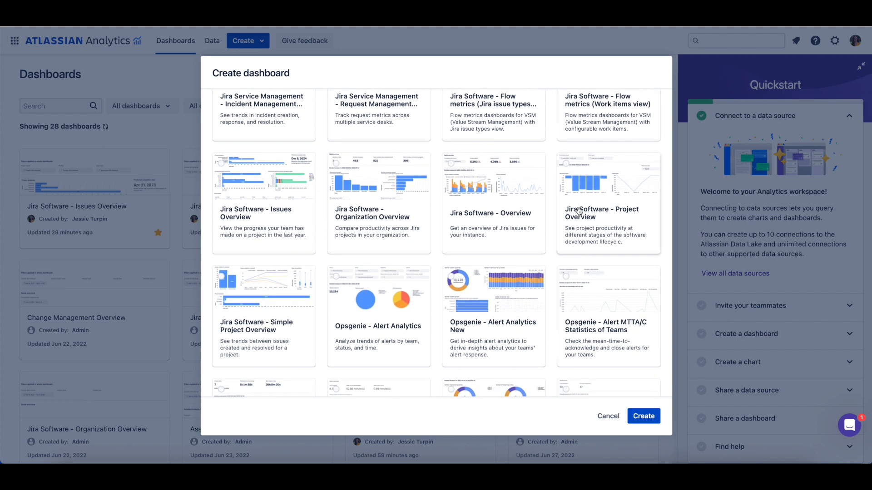
scroll("down", 3)
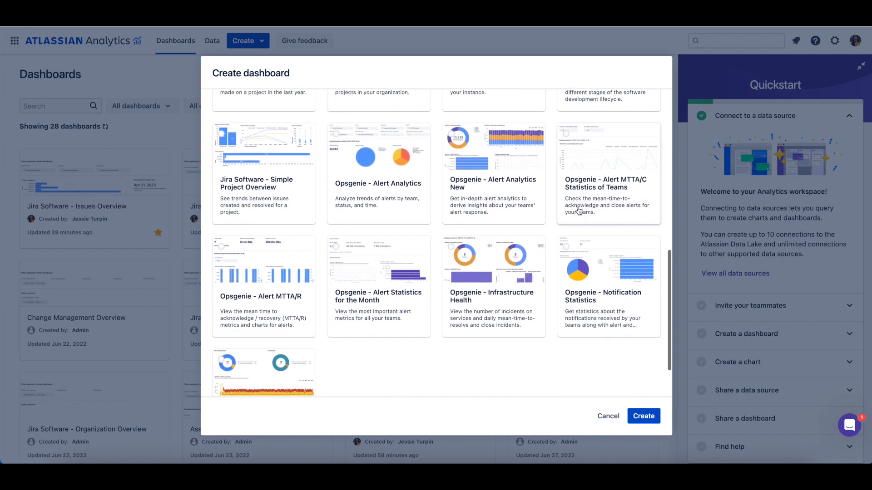
scroll("down", 3)
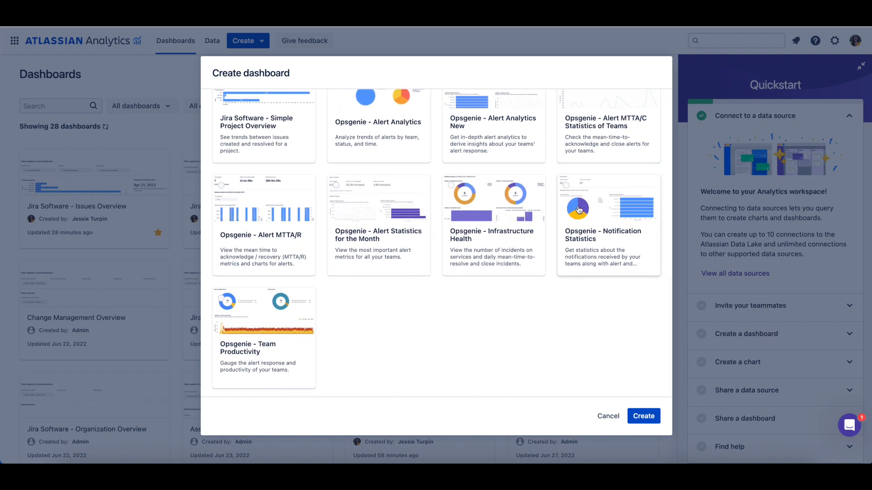
scroll("up", 3)
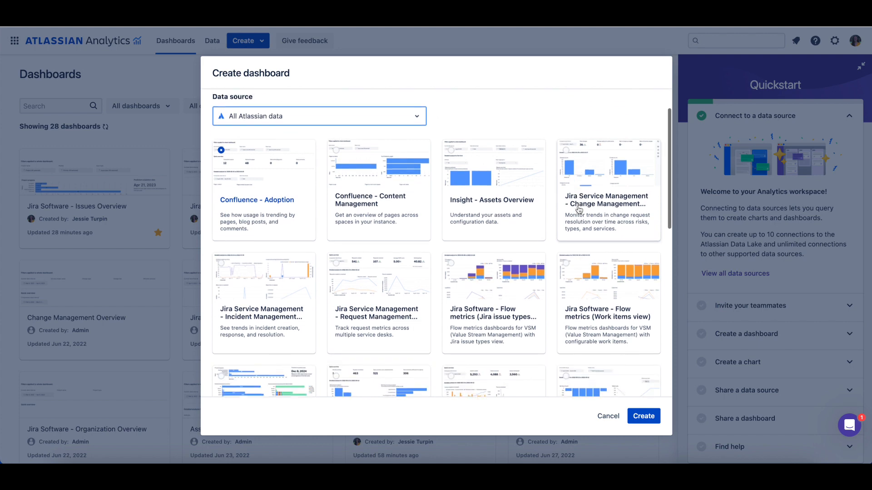
scroll("up", 3)
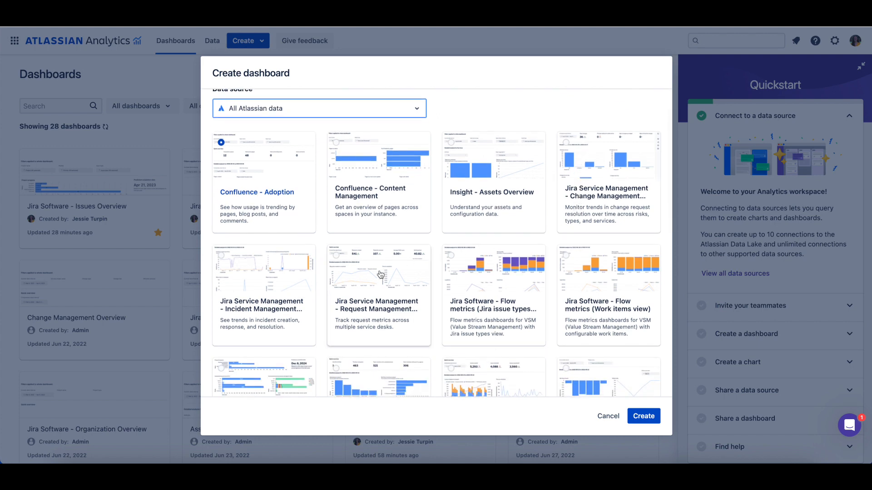
left_click(378, 294)
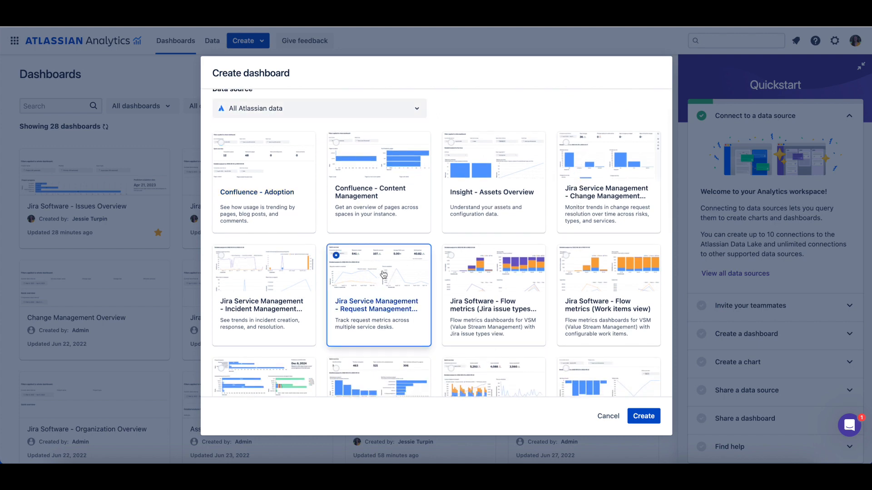
mouse_move(555, 344)
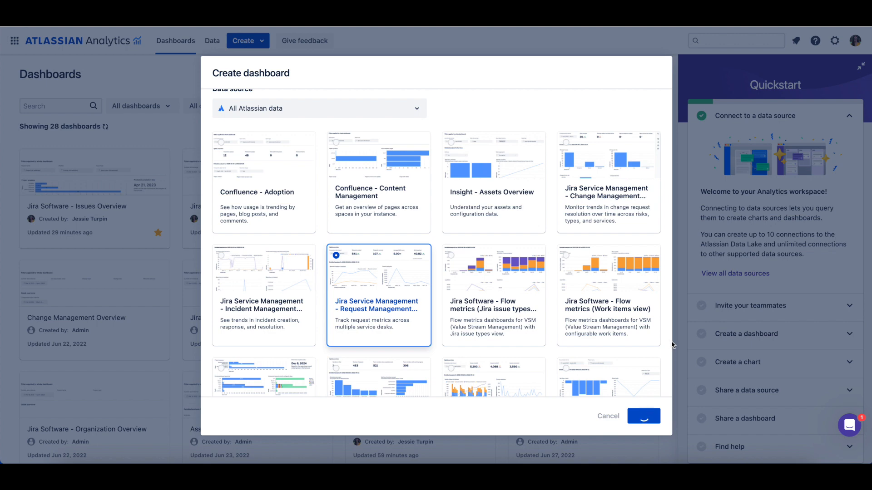
Step: Create the dashboard and review its prebuilt charts down to the Request details table
left_click(643, 415)
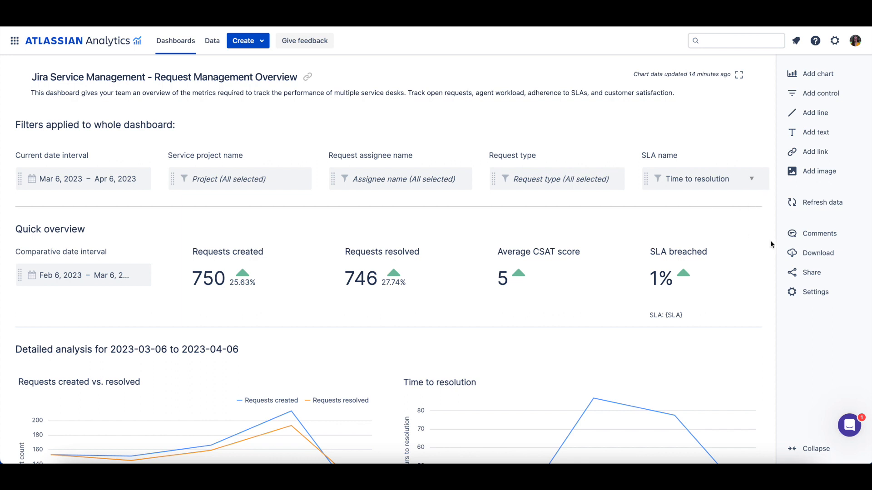
scroll("down", 3)
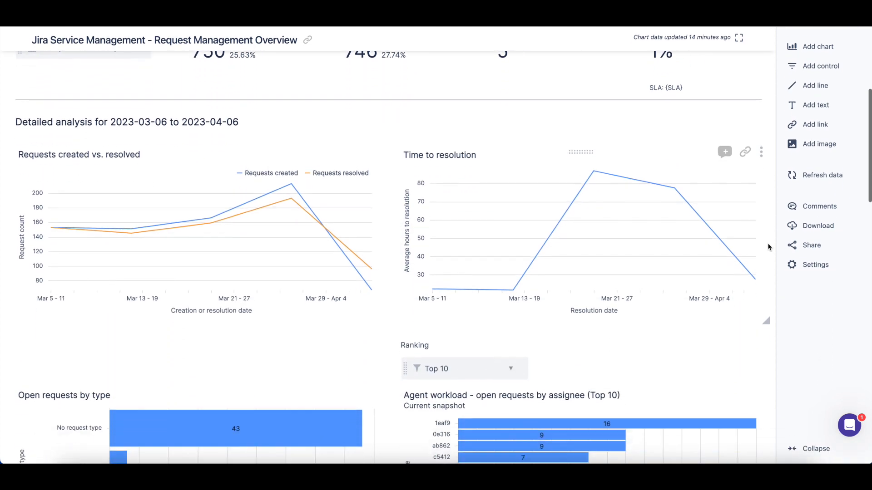
scroll("down", 3)
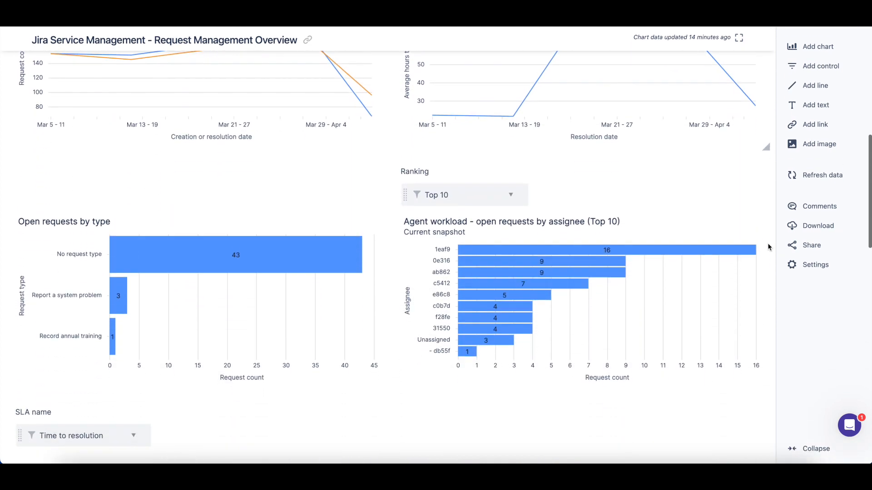
scroll("down", 3)
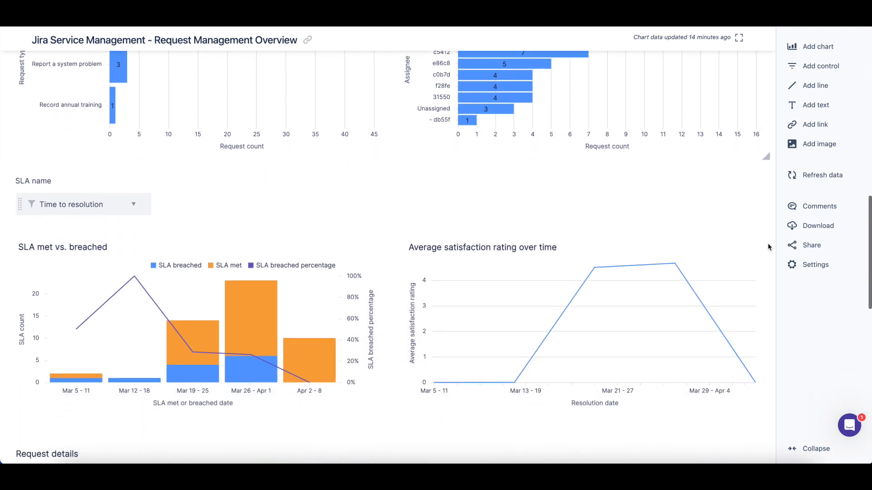
scroll("down", 3)
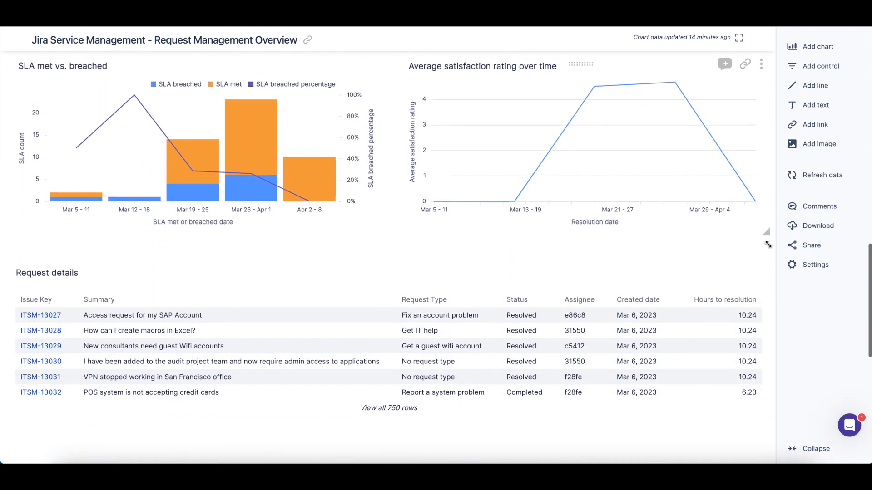
scroll("down", 3)
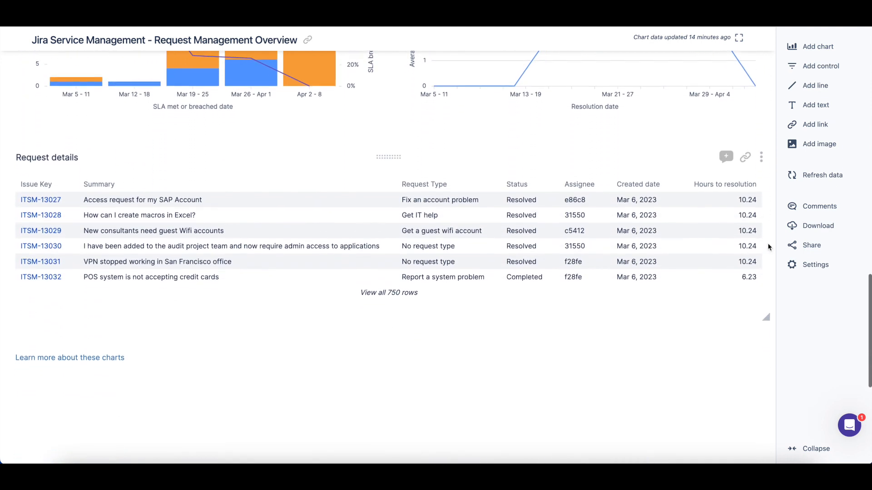
scroll("up", 3)
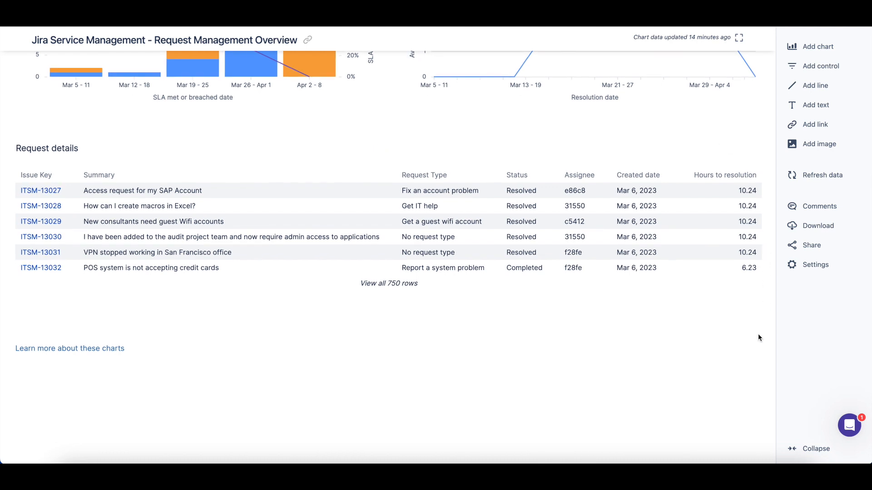